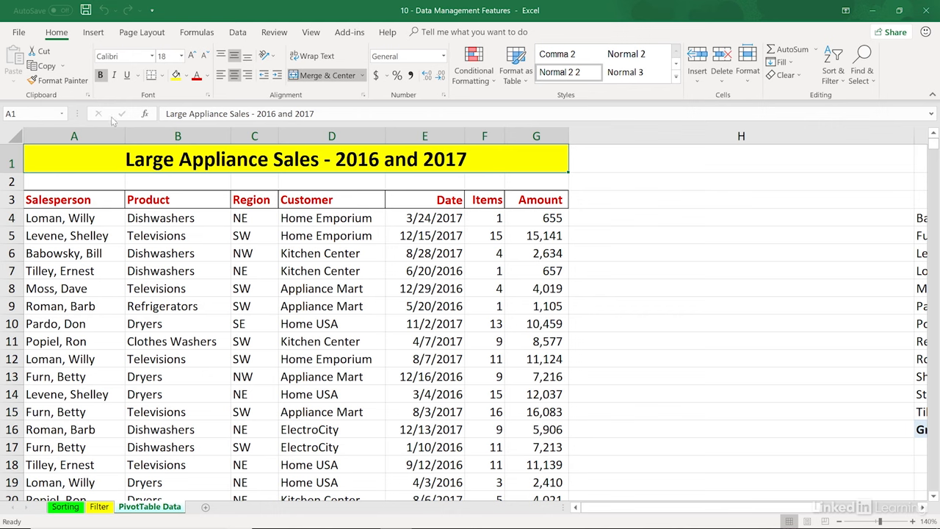
# Inspect the SUMIFS formulas in J4 and L5, and widen column H.
pyautogui.click(741, 136)
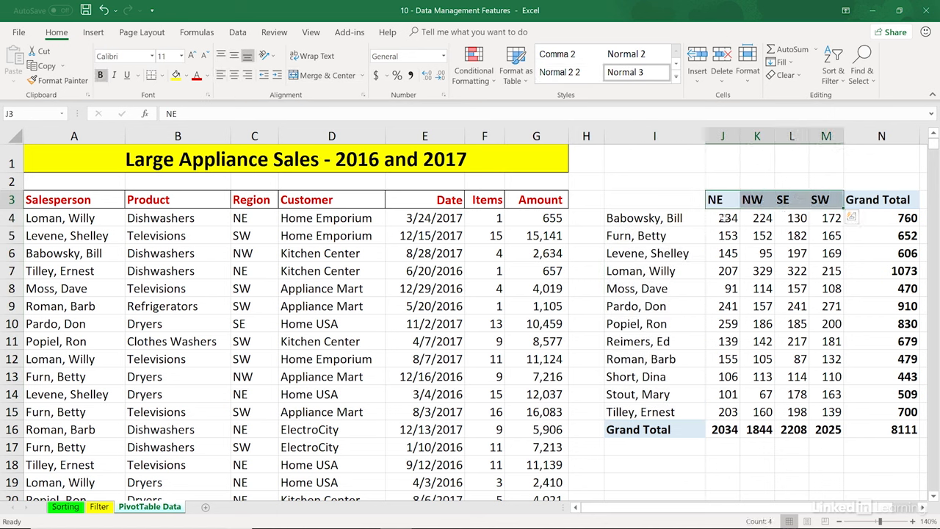
pyautogui.click(722, 217)
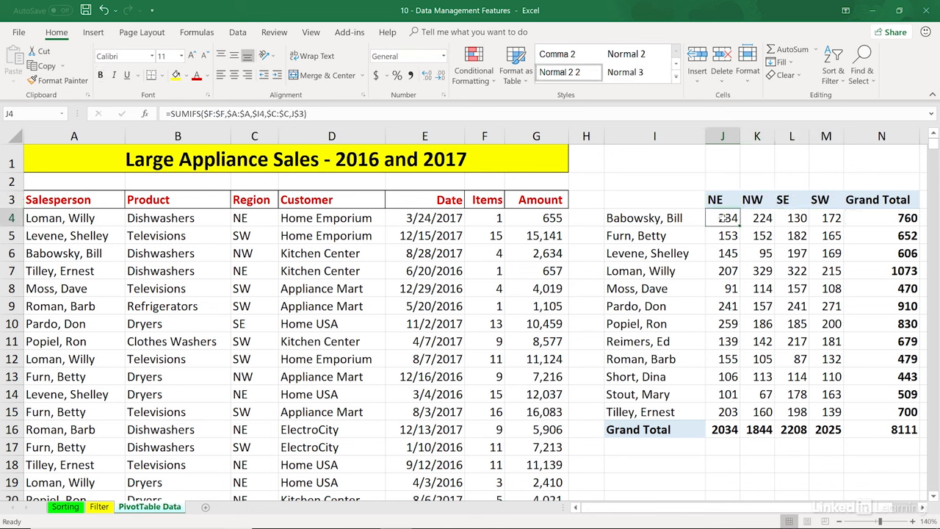
pyautogui.doubleClick(723, 218)
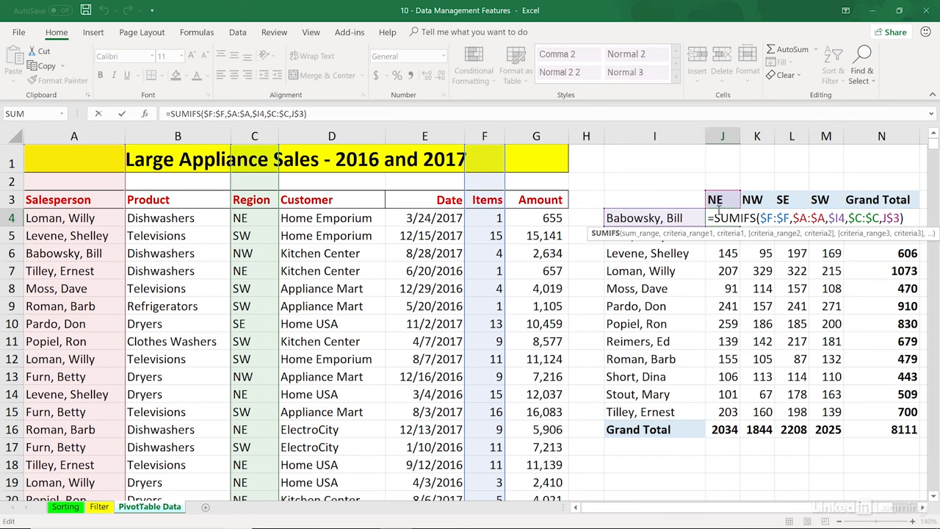
pyautogui.moveTo(868, 244)
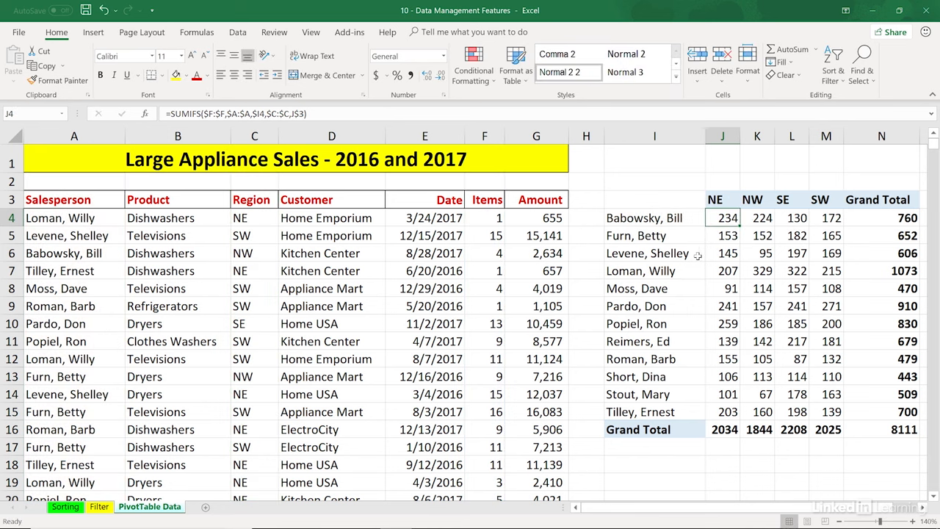
pyautogui.moveTo(714, 199)
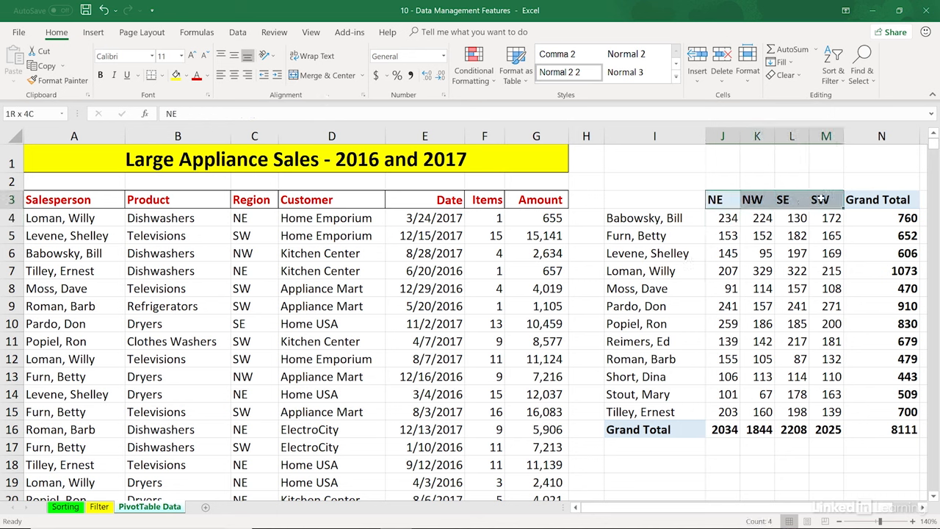
pyautogui.click(792, 235)
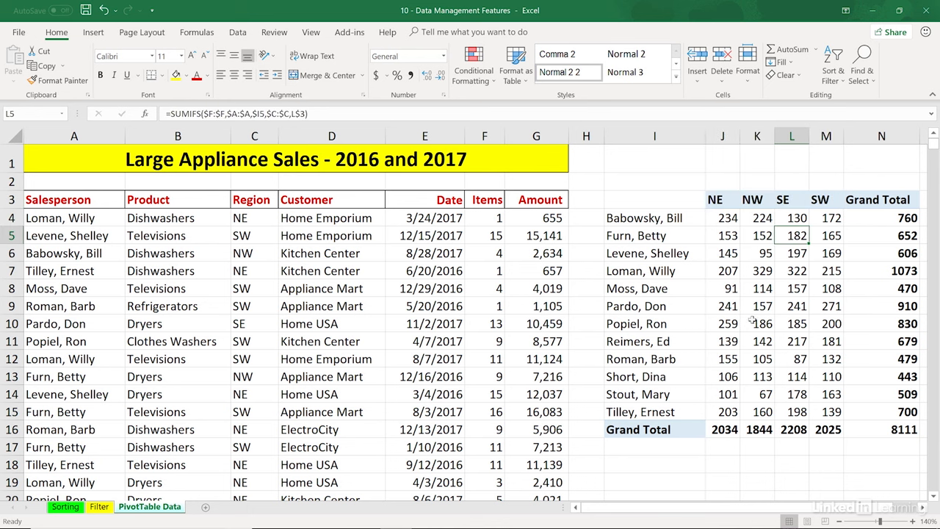
pyautogui.moveTo(677, 203)
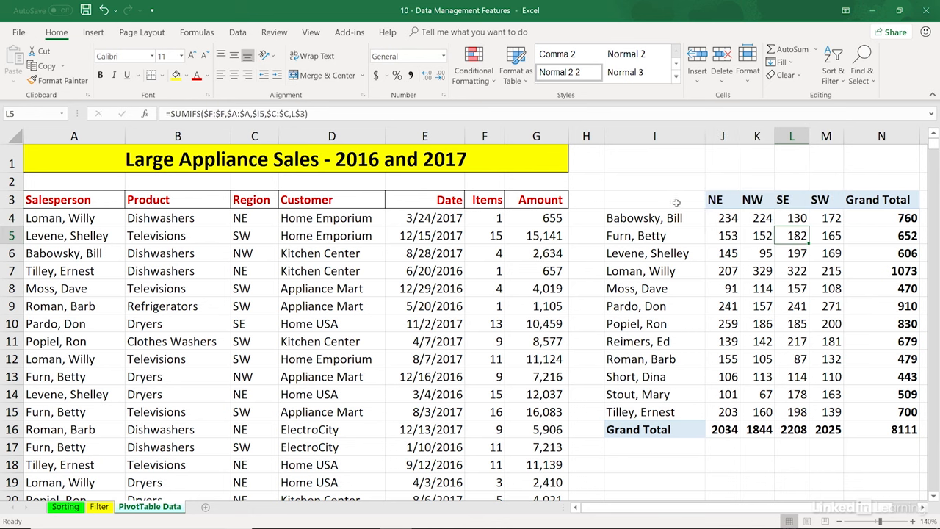
pyautogui.moveTo(698, 277)
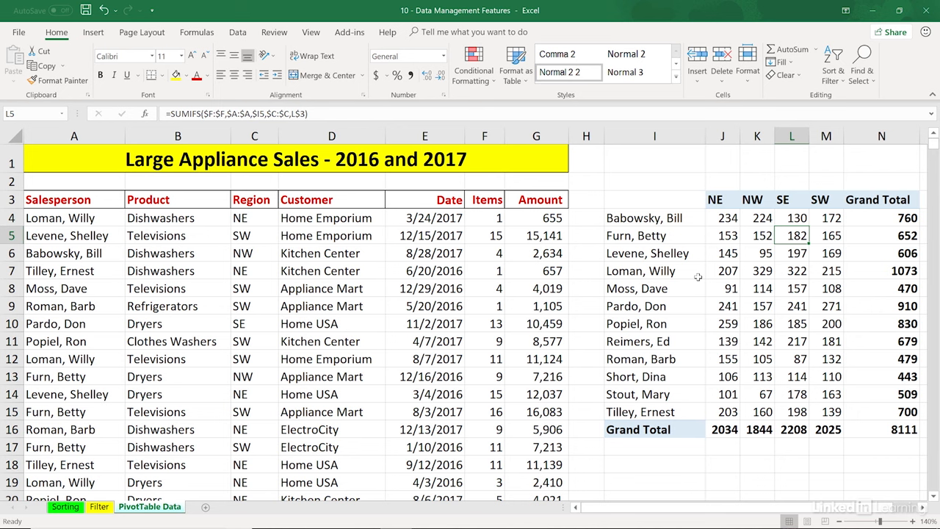
pyautogui.moveTo(662, 172)
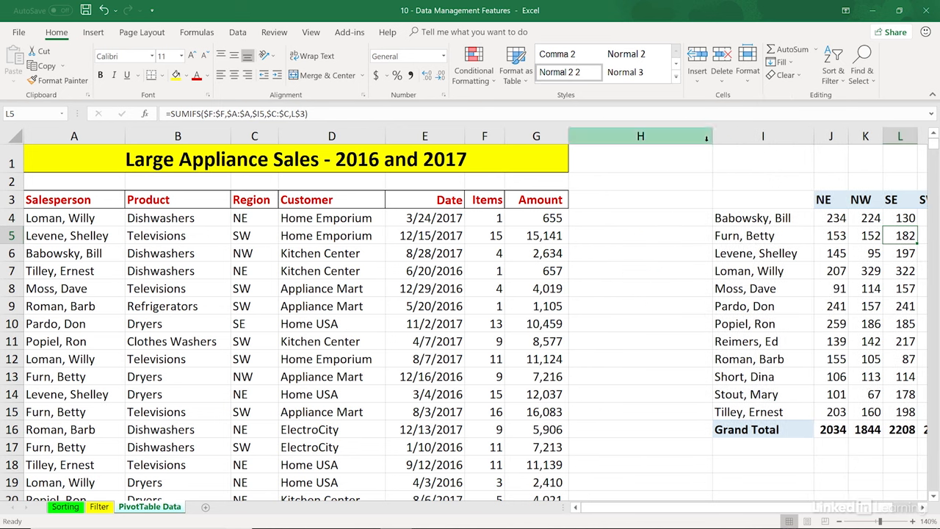
# Insert a PivotTable from the appliance sales data on a new worksheet.
pyautogui.click(177, 253)
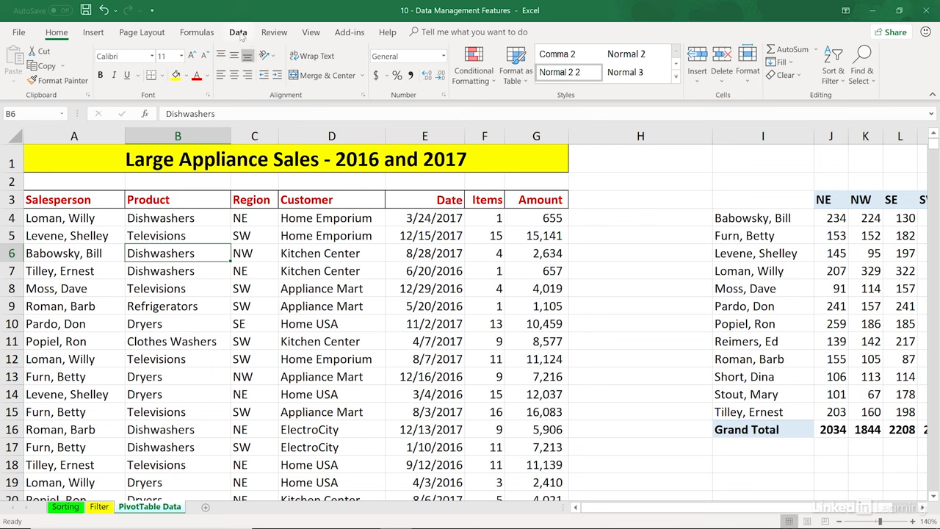
pyautogui.click(93, 31)
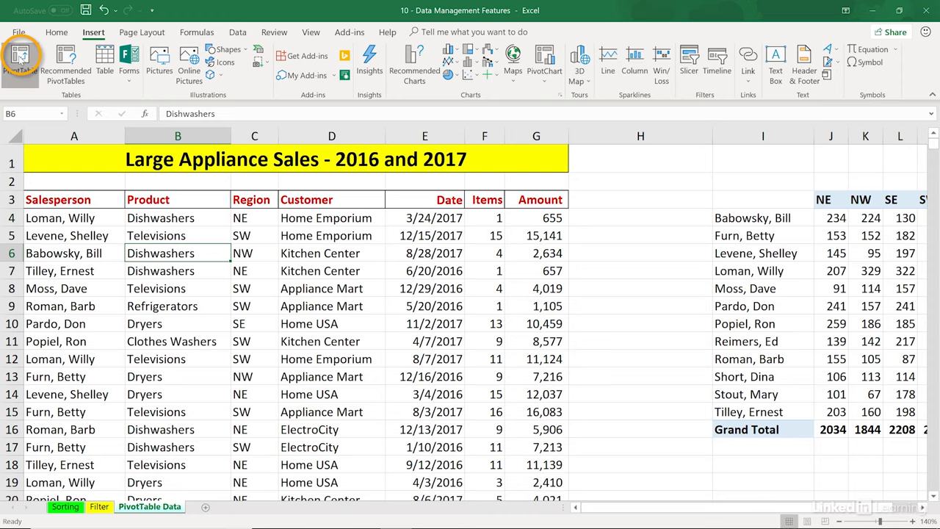
pyautogui.click(20, 62)
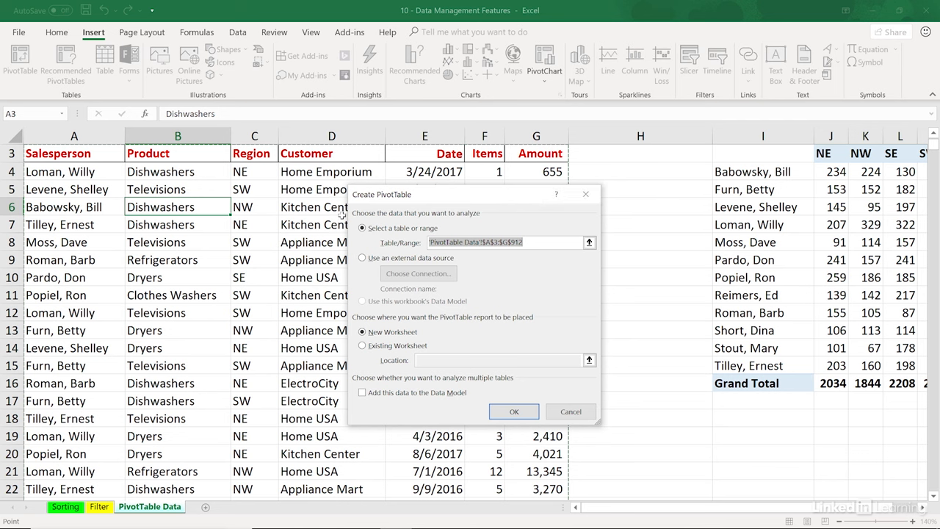
pyautogui.moveTo(432, 336)
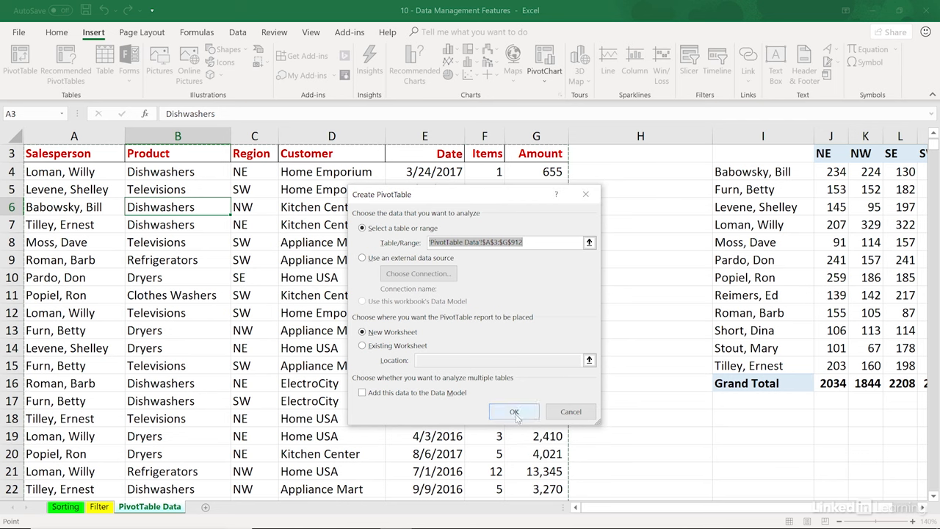
pyautogui.click(514, 412)
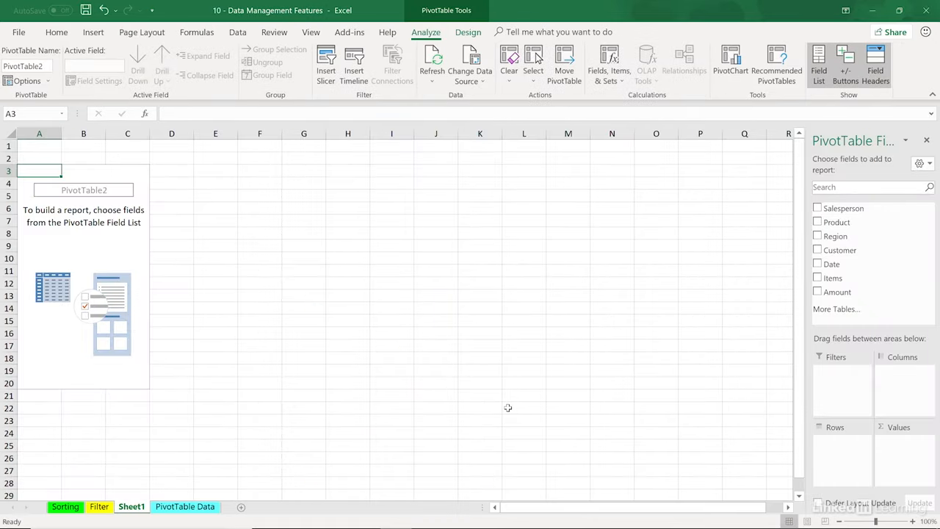
pyautogui.moveTo(796, 166)
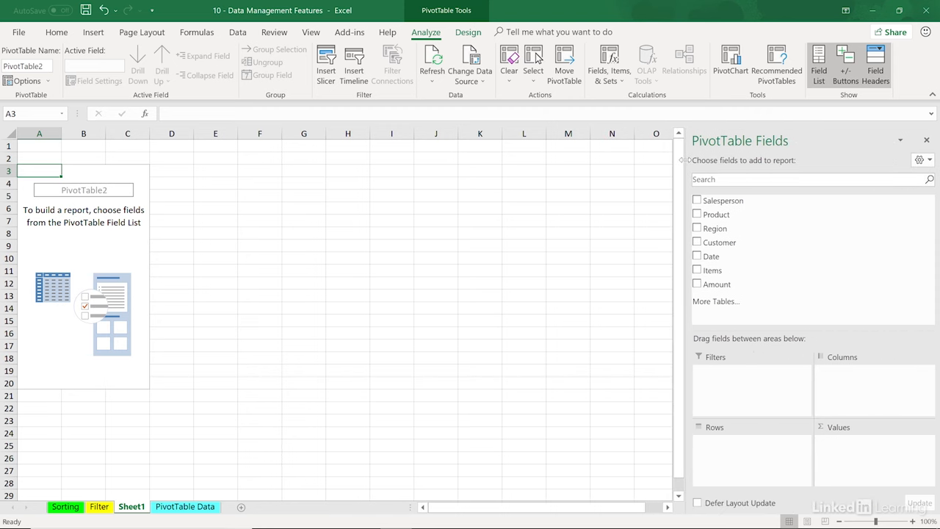
pyautogui.moveTo(683, 158)
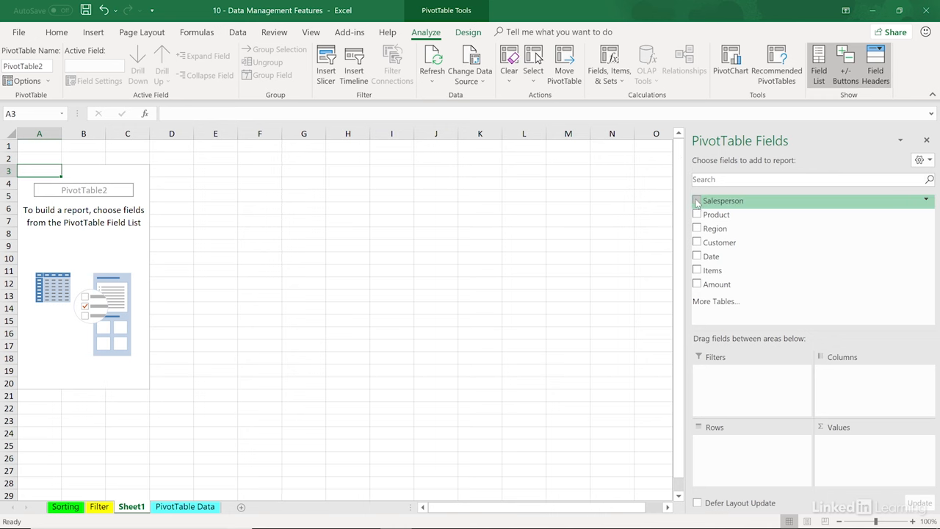
# Add Salesperson rows, Sum of Items values and Region columns, then check Loman, Willy's 1073 total.
pyautogui.click(696, 200)
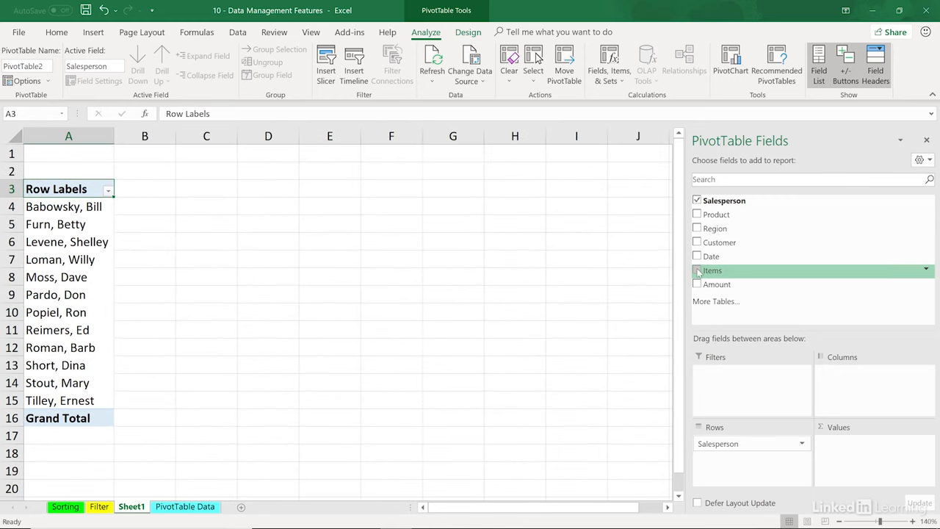
pyautogui.click(697, 270)
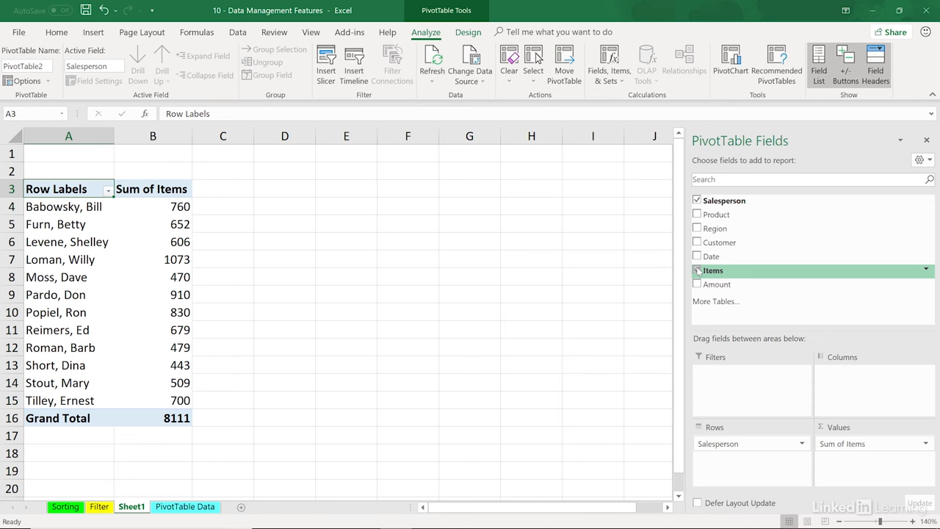
pyautogui.click(696, 269)
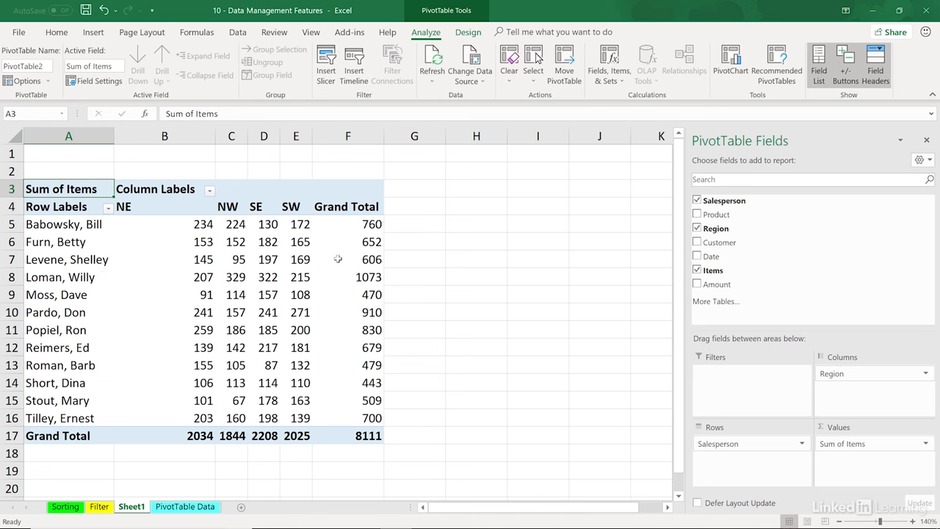
pyautogui.click(348, 277)
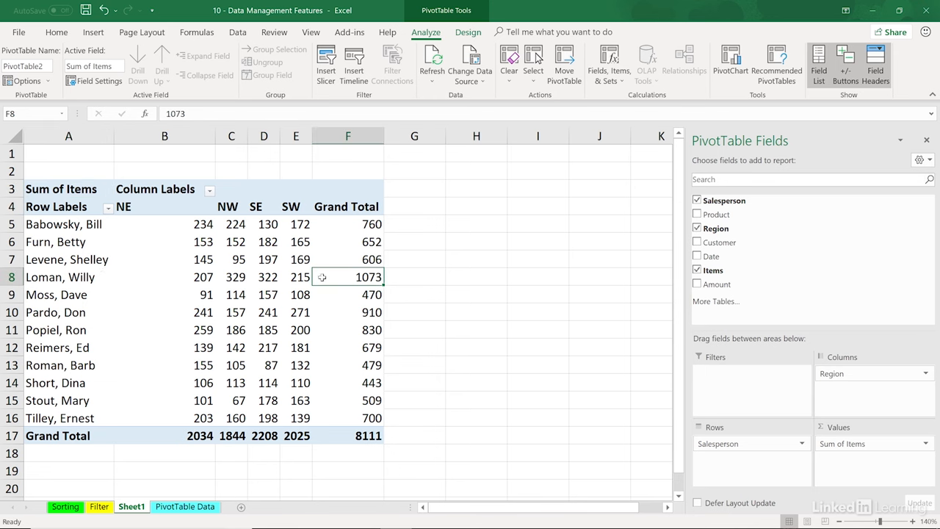
pyautogui.moveTo(341, 434)
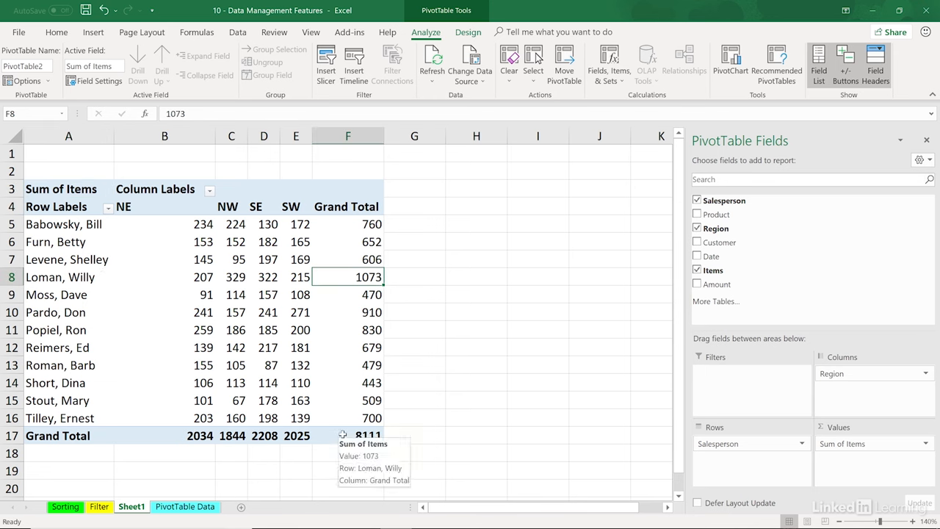
pyautogui.click(296, 277)
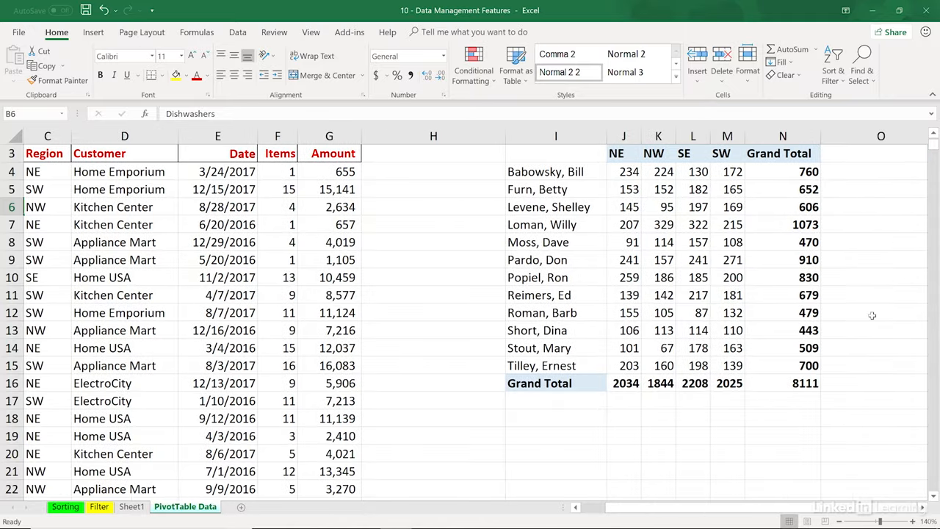
pyautogui.click(782, 224)
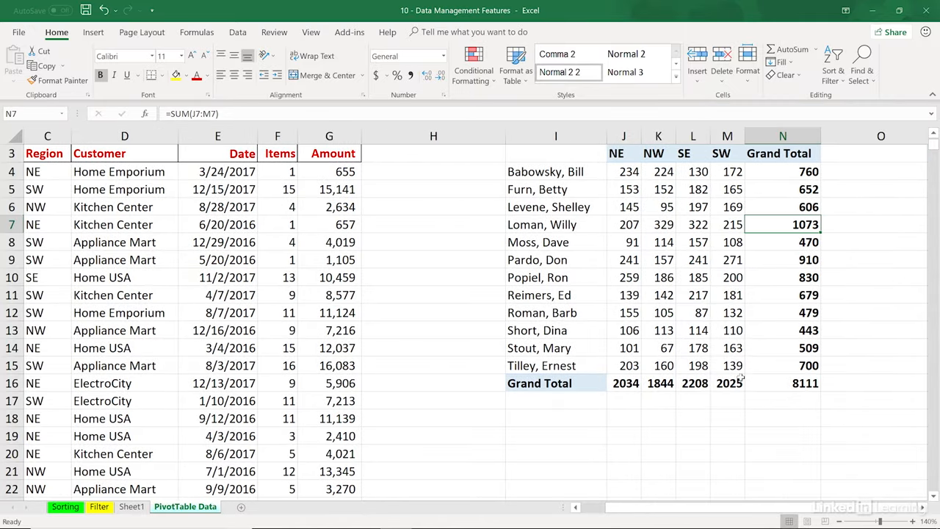
pyautogui.click(783, 383)
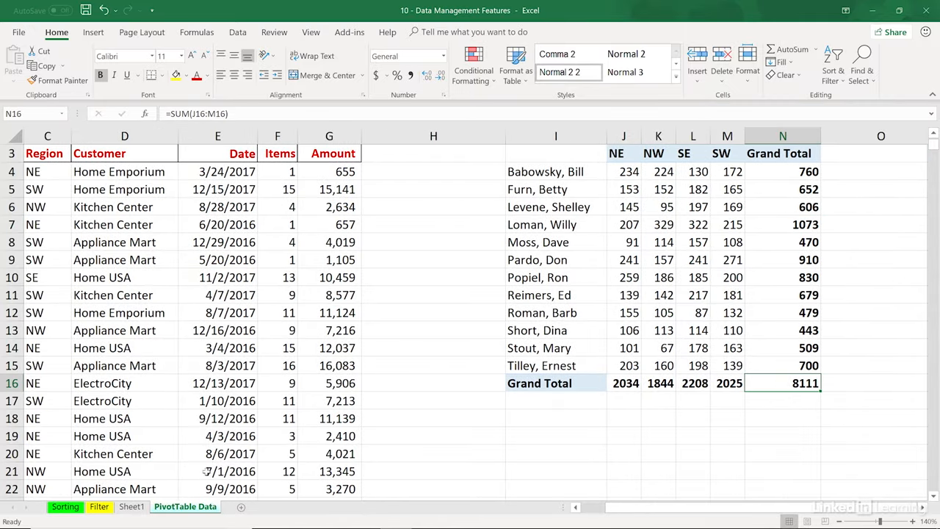
pyautogui.click(132, 506)
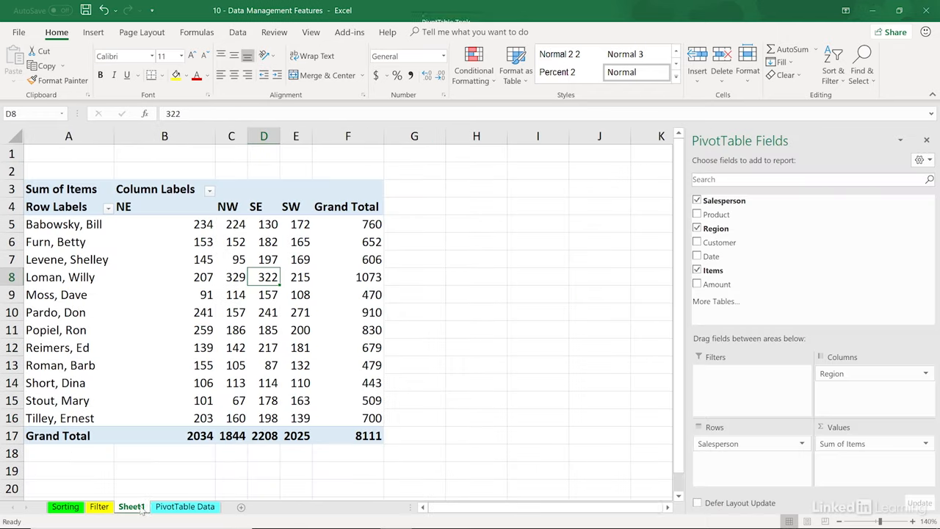
pyautogui.click(68, 207)
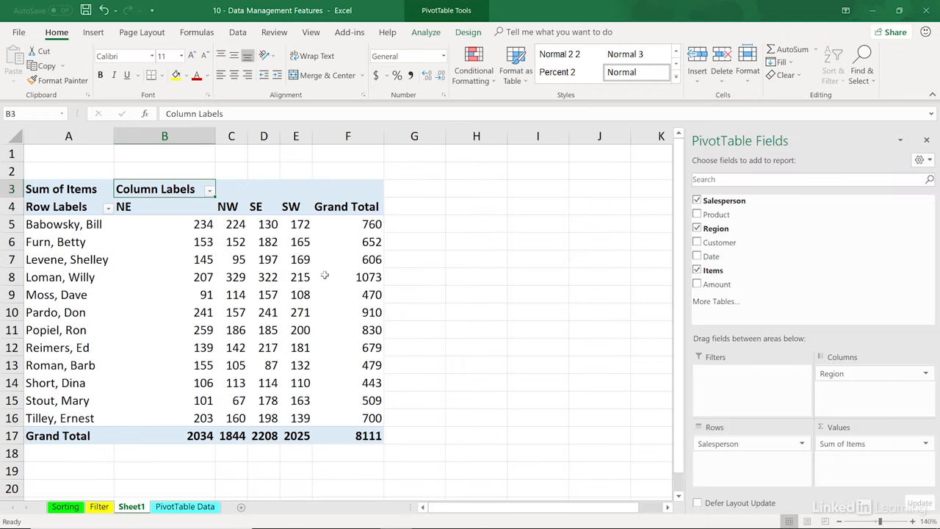
pyautogui.click(263, 224)
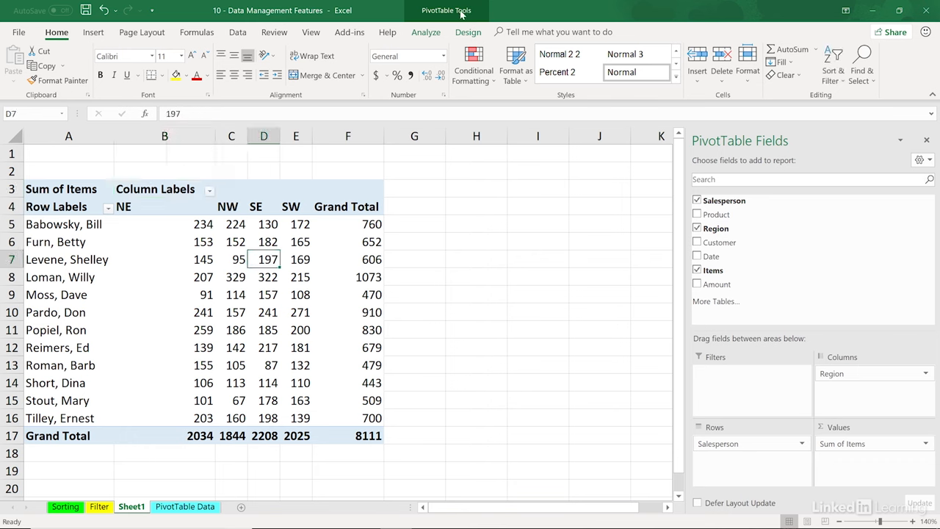
# Switch from the PivotTable Analyze tab to the Design tab.
pyautogui.click(426, 31)
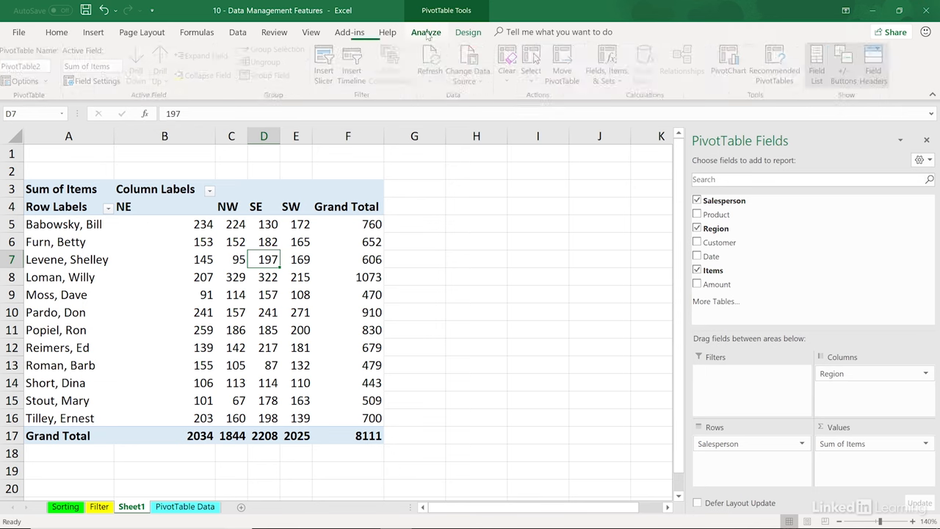
pyautogui.click(468, 31)
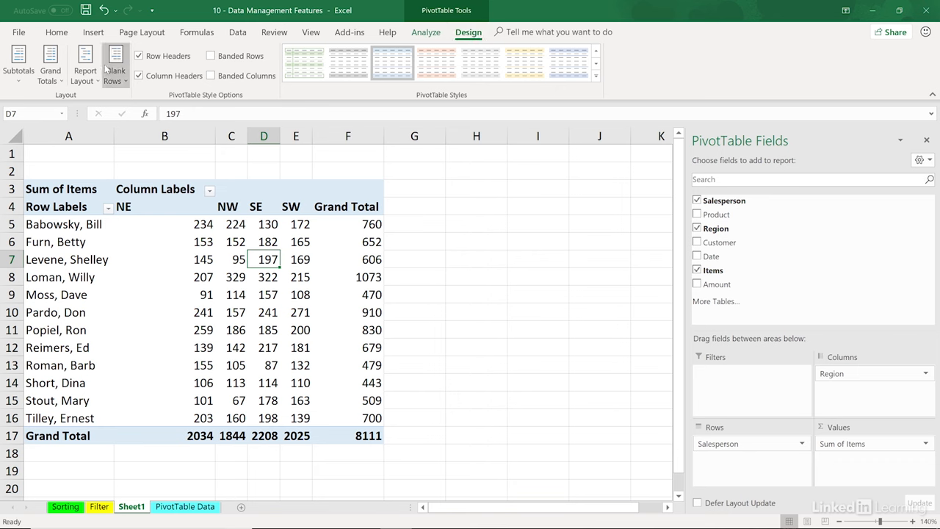
# Set the Report Layout to Show in Tabular Form.
pyautogui.click(85, 62)
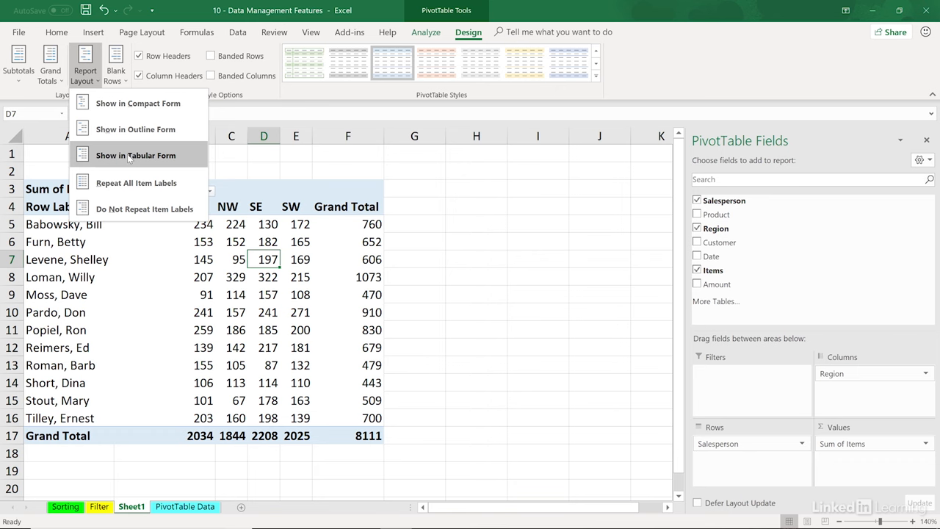
pyautogui.click(135, 155)
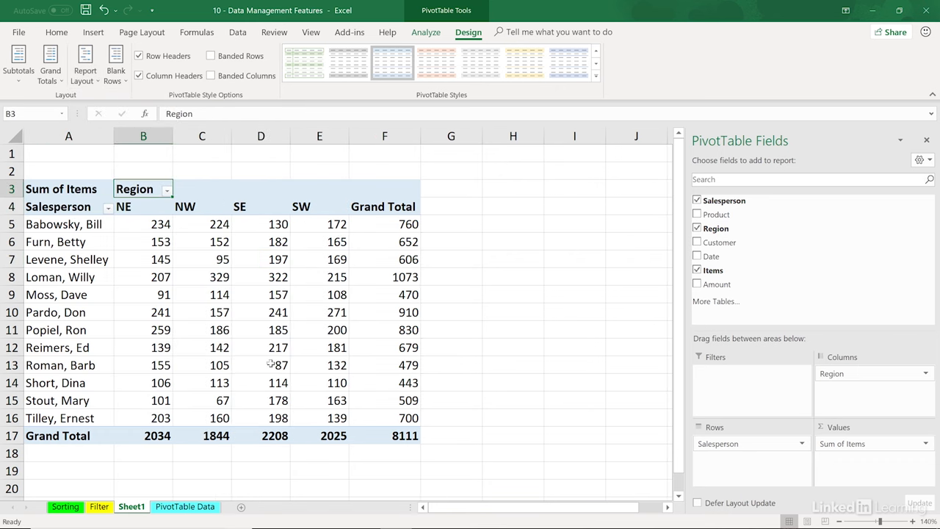
pyautogui.moveTo(449, 303)
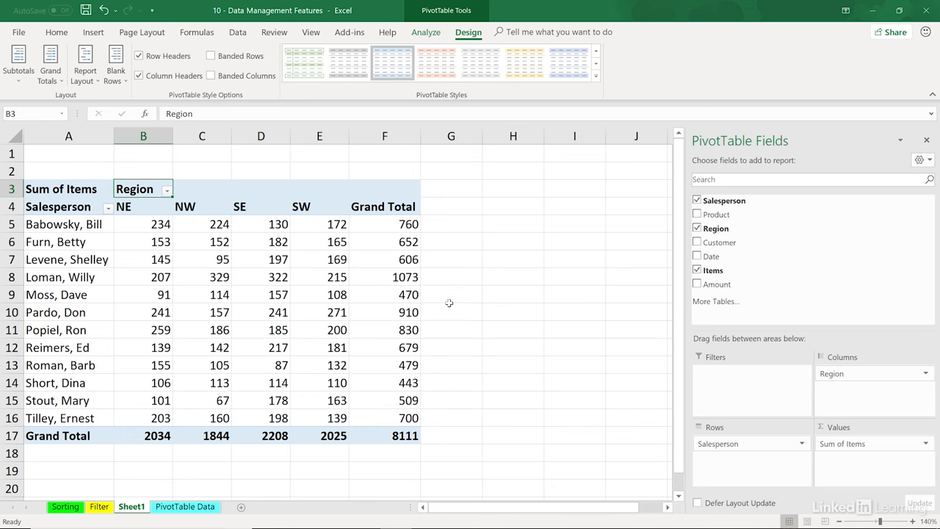
pyautogui.moveTo(243, 346)
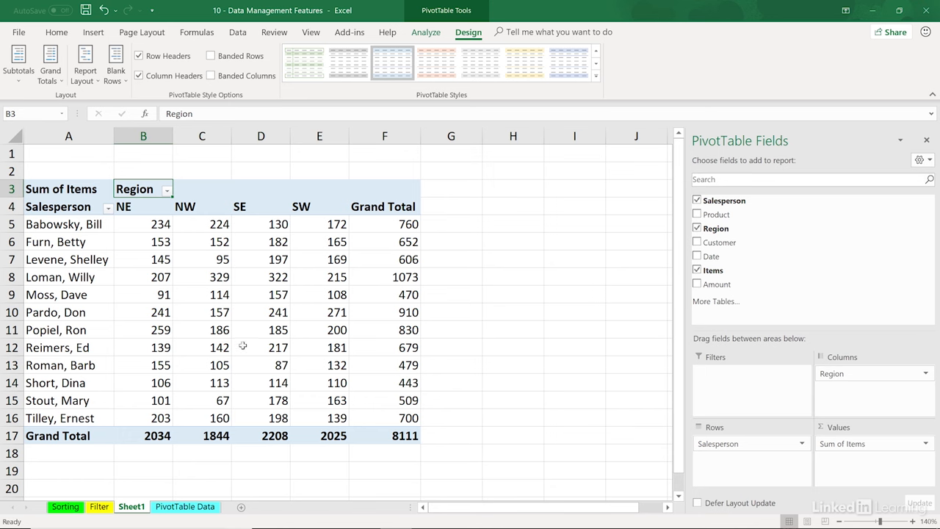
pyautogui.moveTo(252, 195)
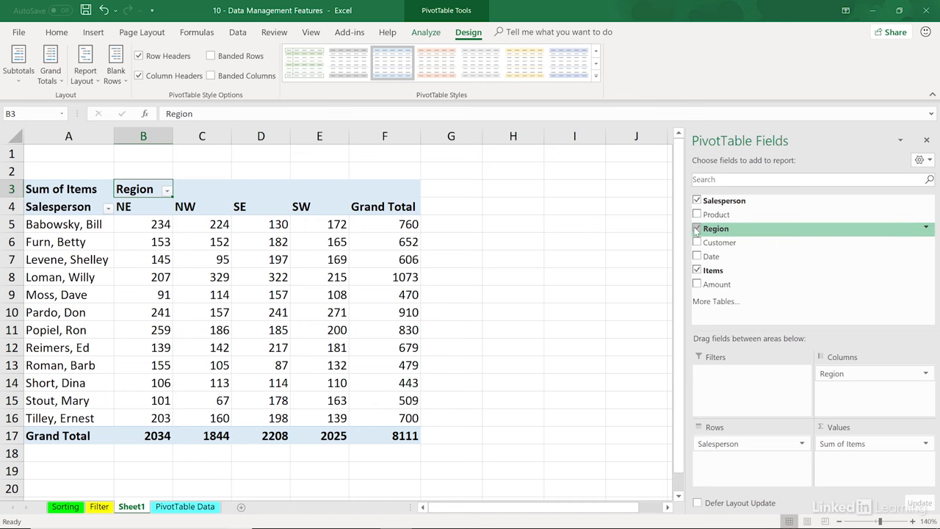
# Remove Region from the pivot table and select the salesperson names in column A.
pyautogui.click(697, 228)
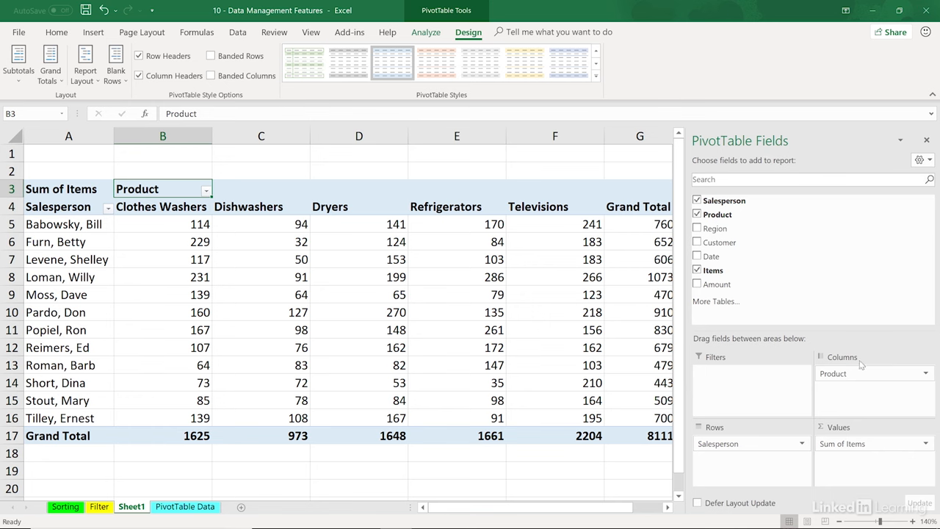
pyautogui.moveTo(313, 287)
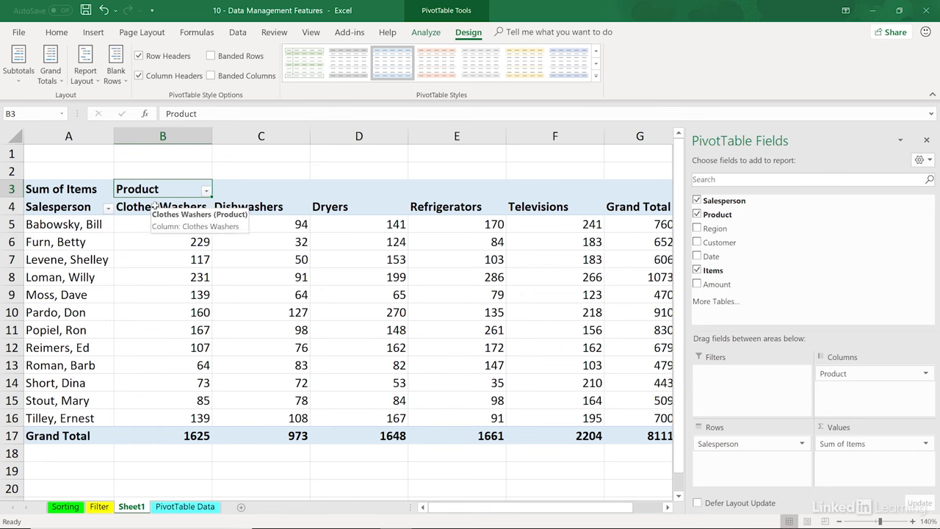
pyautogui.click(162, 206)
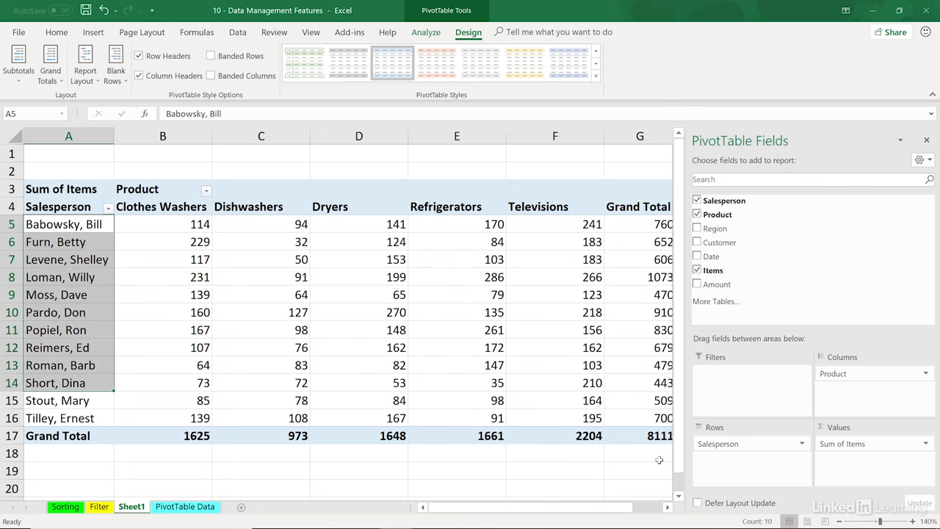
pyautogui.moveTo(875, 370)
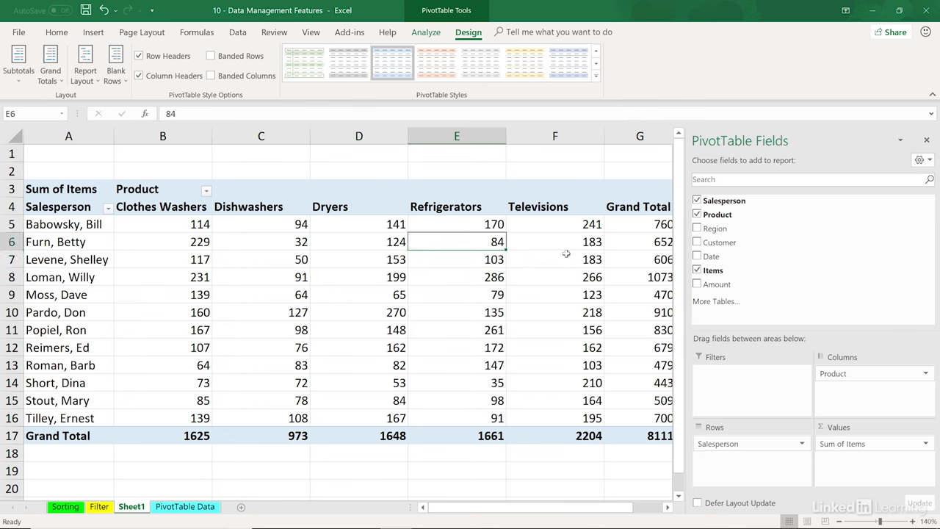
pyautogui.moveTo(461, 265)
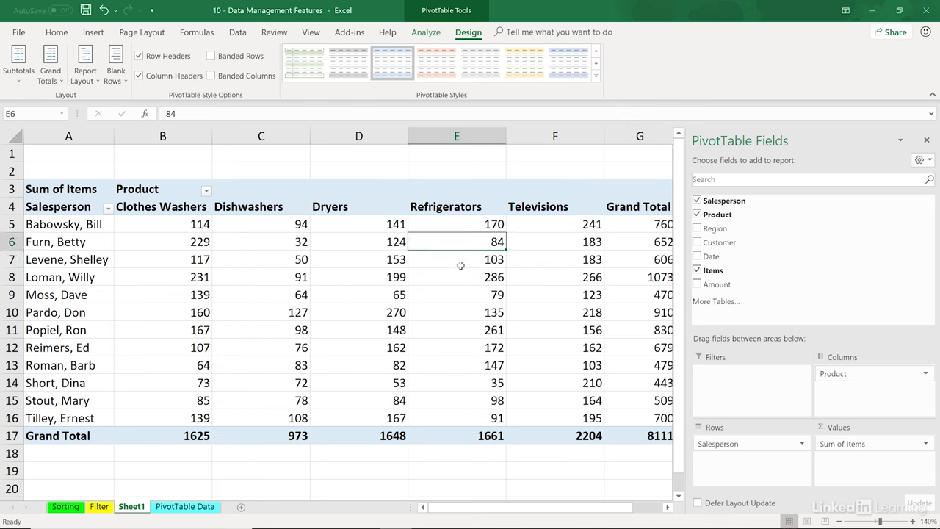
pyautogui.moveTo(753, 417)
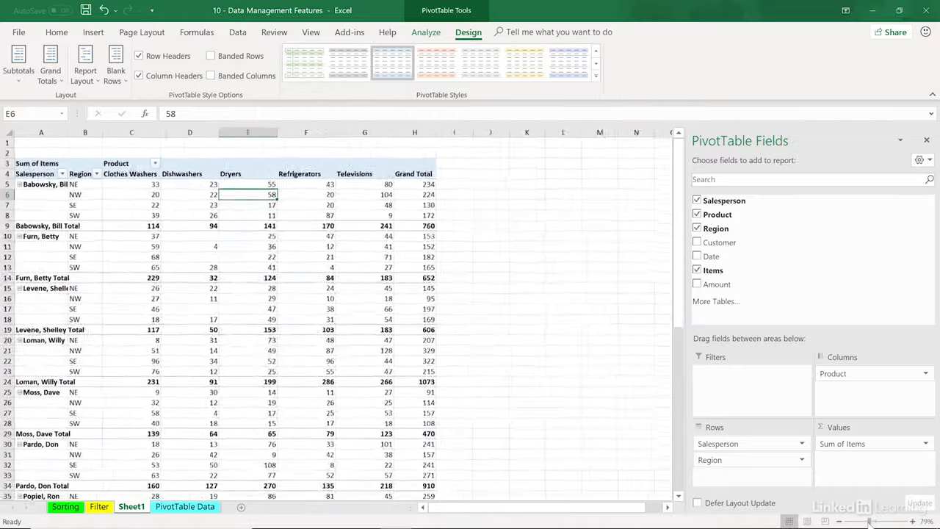
# Scroll down and back up to review the salesperson rows nested by region.
pyautogui.scroll(-3)
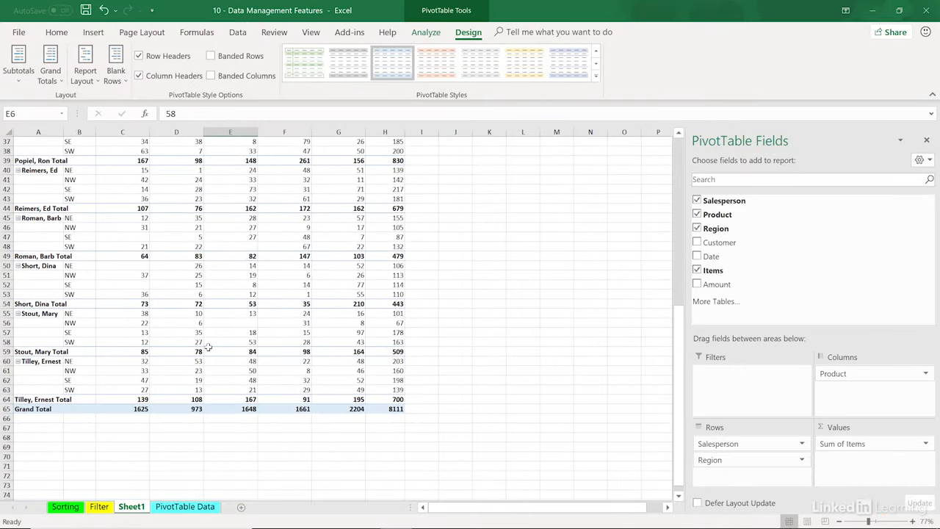
pyautogui.scroll(3)
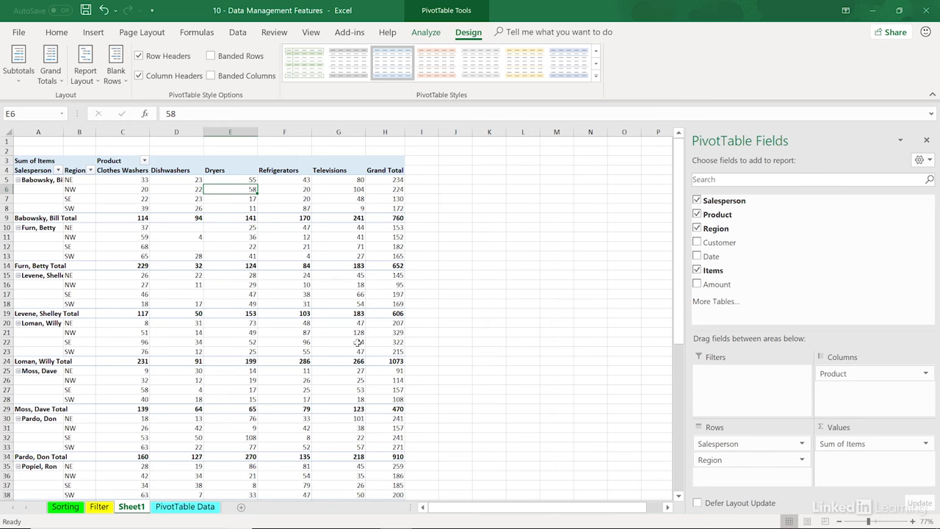
pyautogui.moveTo(377, 336)
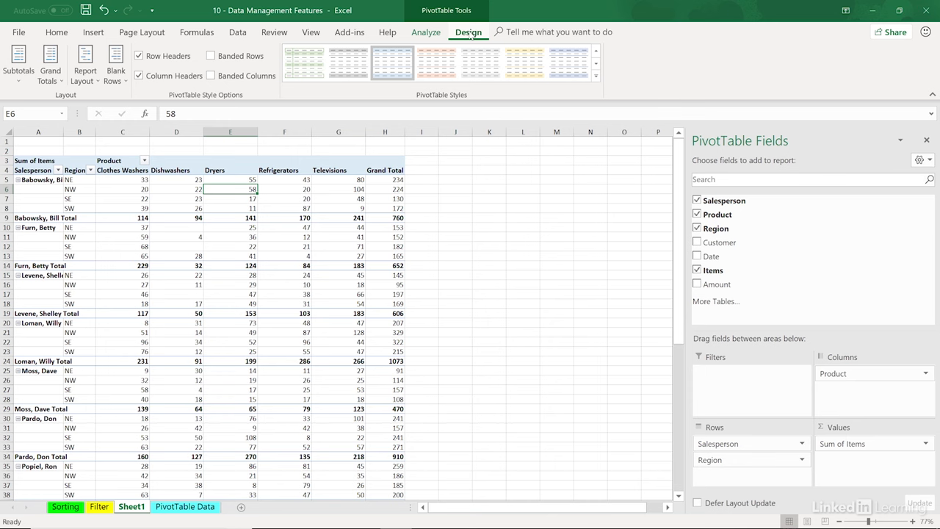
# Set Subtotals to Do Not Show Subtotals.
pyautogui.click(18, 62)
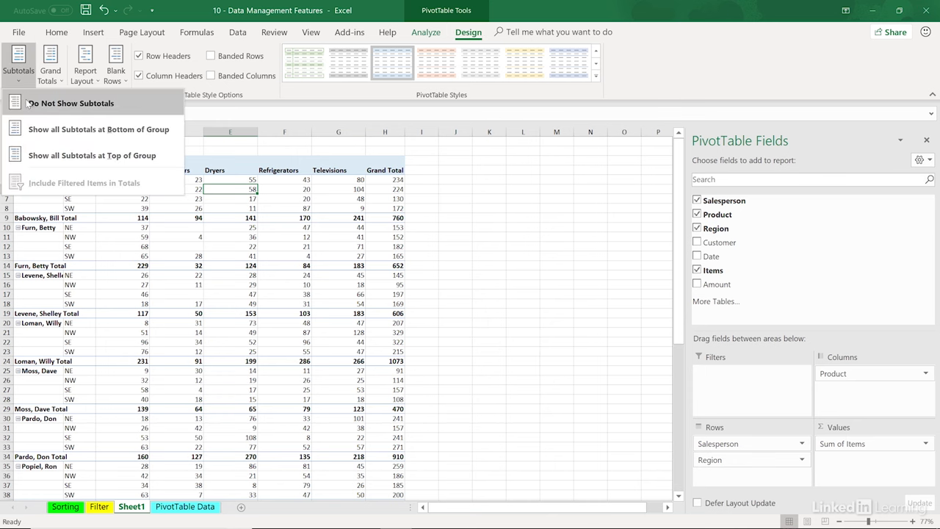
pyautogui.click(70, 103)
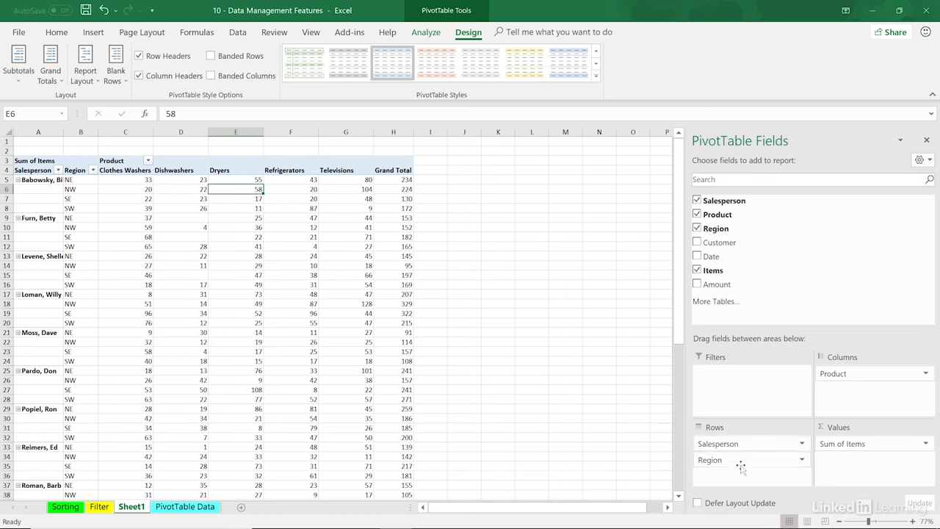
pyautogui.moveTo(740, 444)
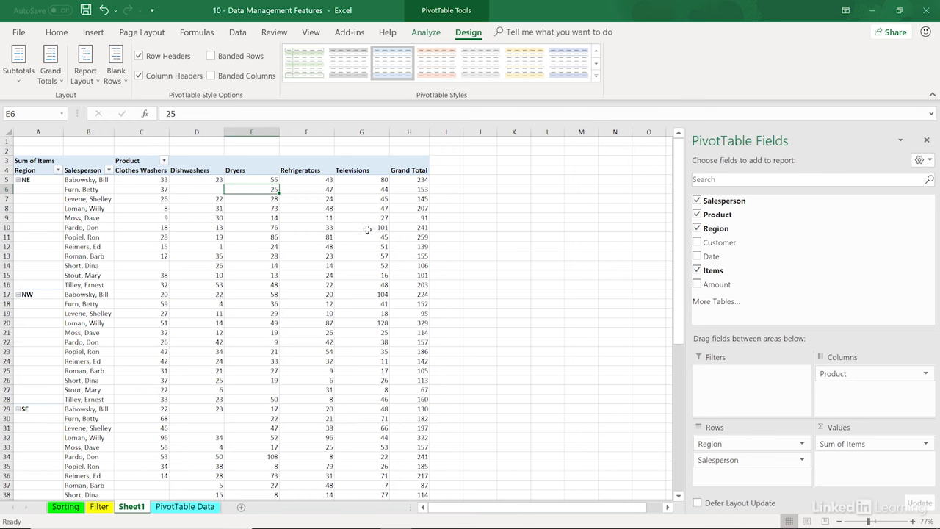
pyautogui.moveTo(367, 228)
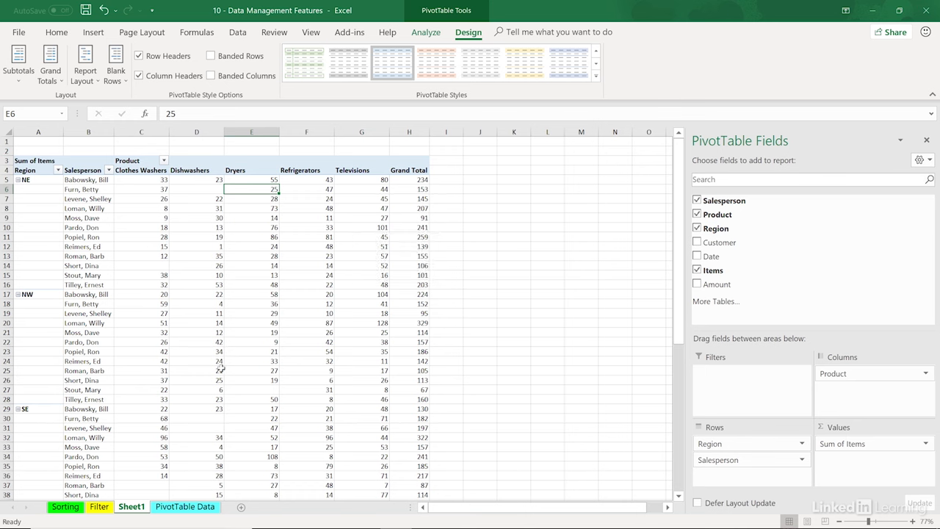
pyautogui.moveTo(169, 275)
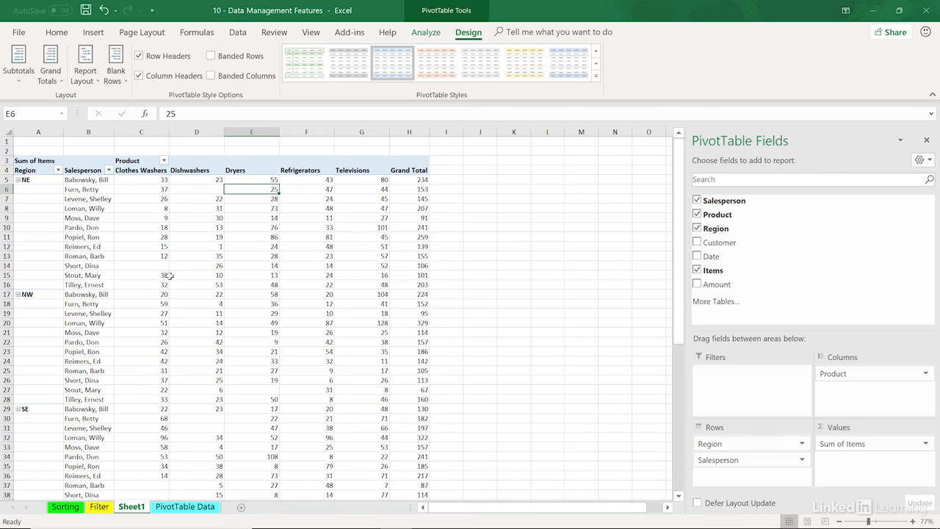
pyautogui.moveTo(166, 274)
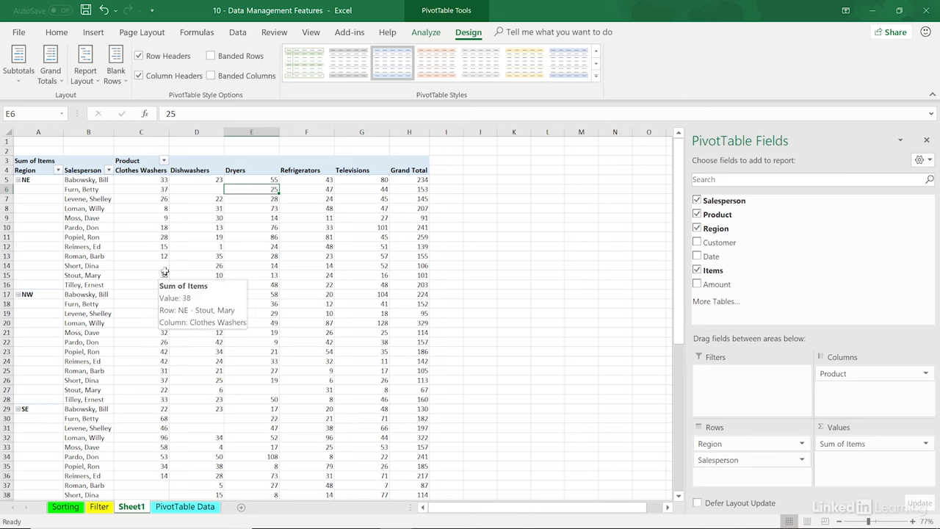
# Switch to the PivotTable Tools Analyze tab.
pyautogui.click(426, 31)
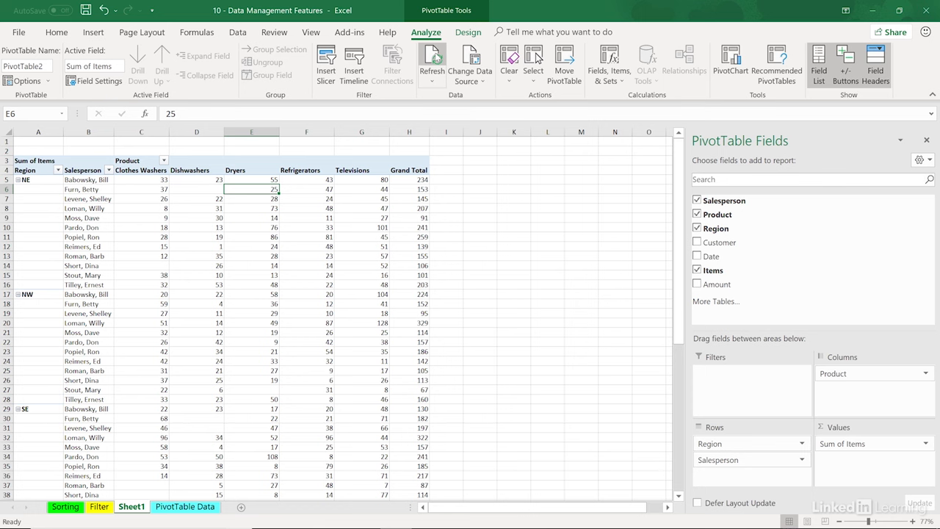
pyautogui.moveTo(432, 63)
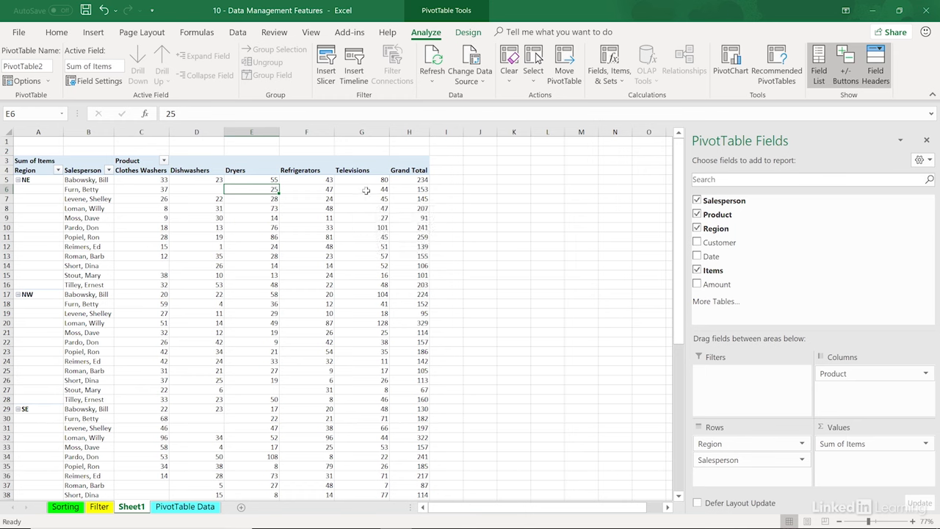
pyautogui.moveTo(365, 190)
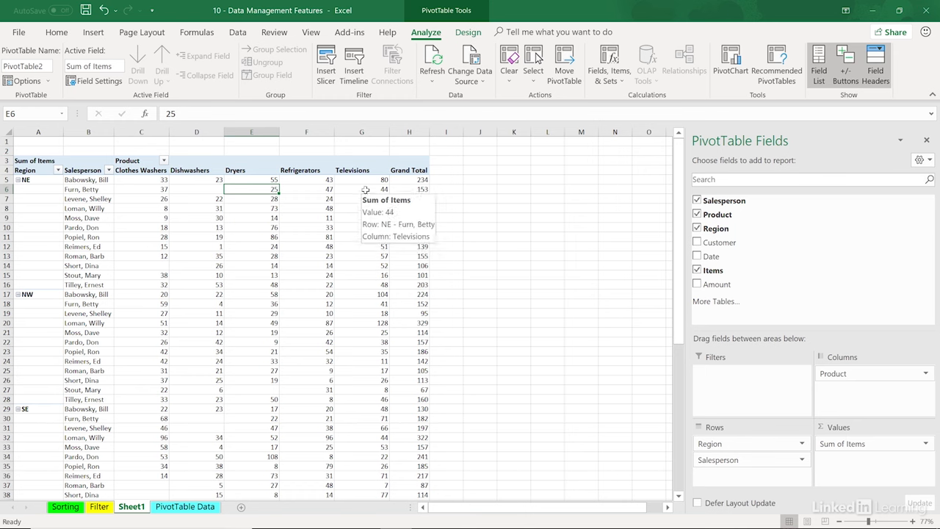